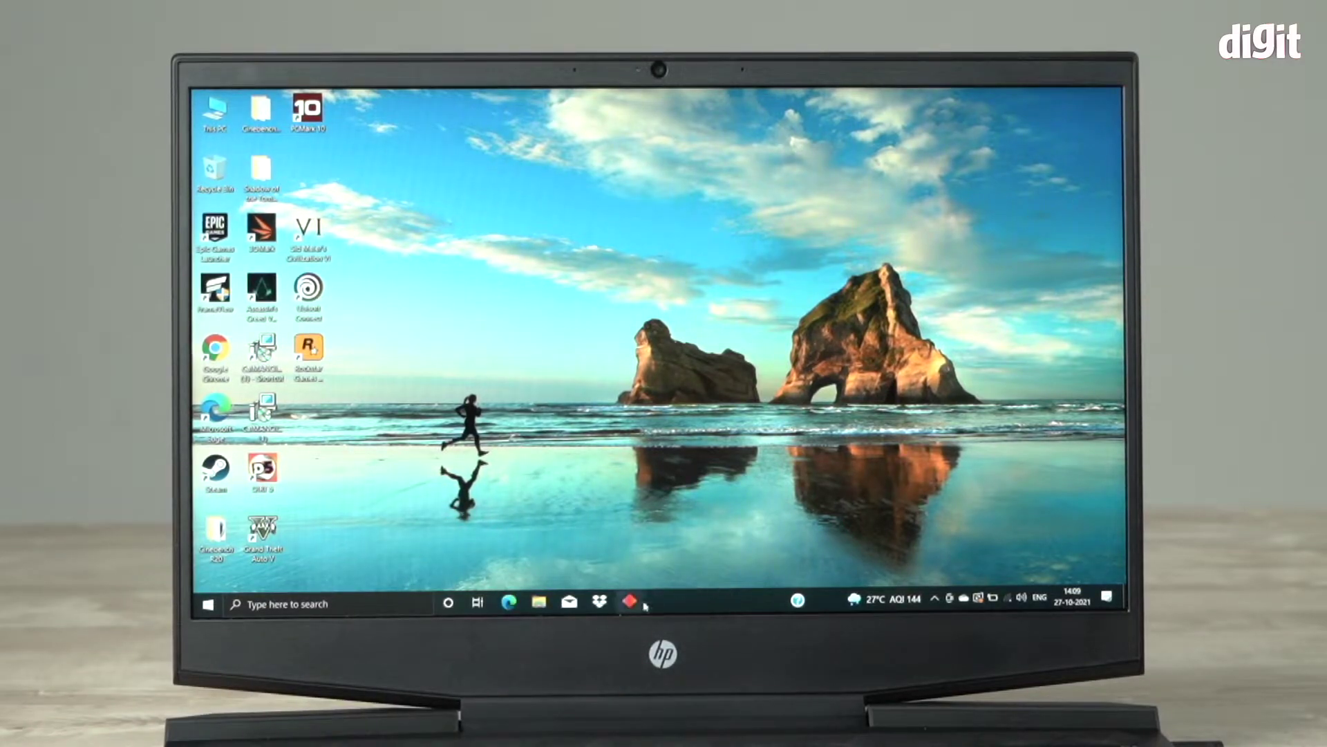
- Launch OMEN Gaming Hub from the taskbar to reach its home page
left_click(632, 619)
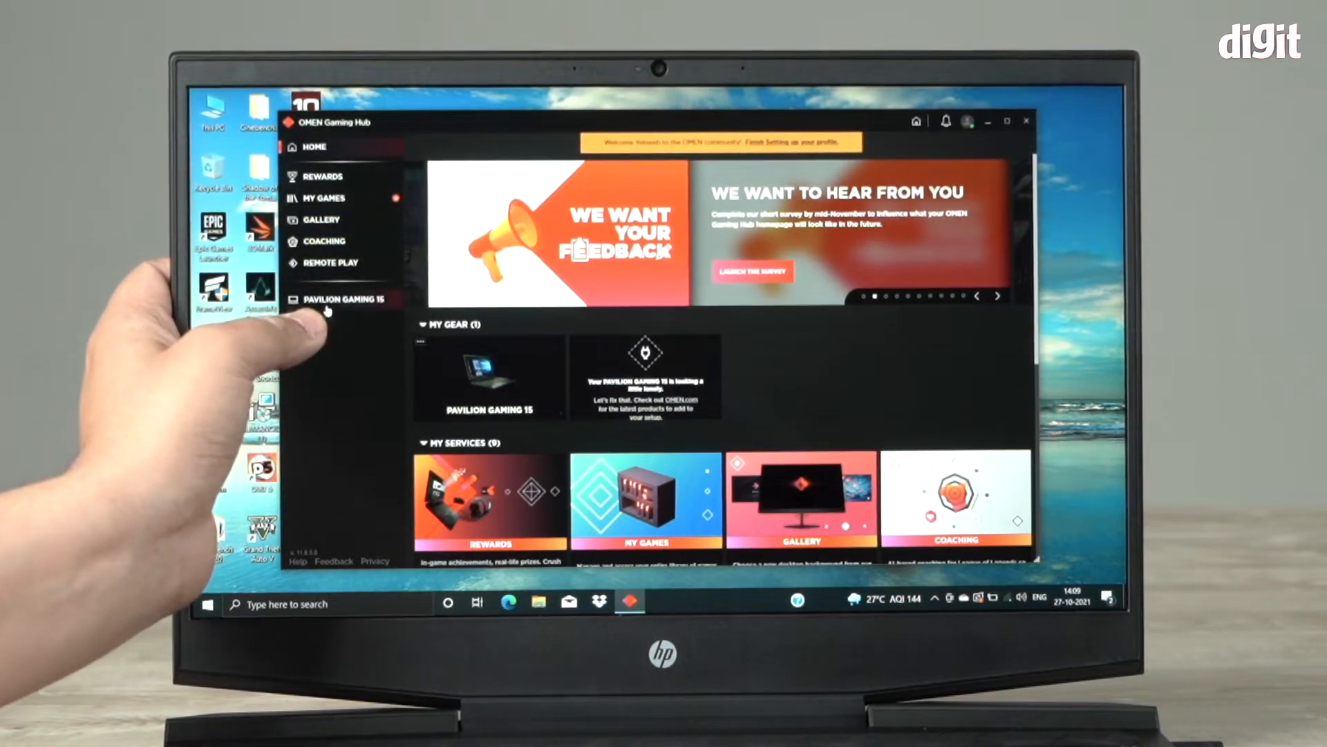
mouse_move(351, 307)
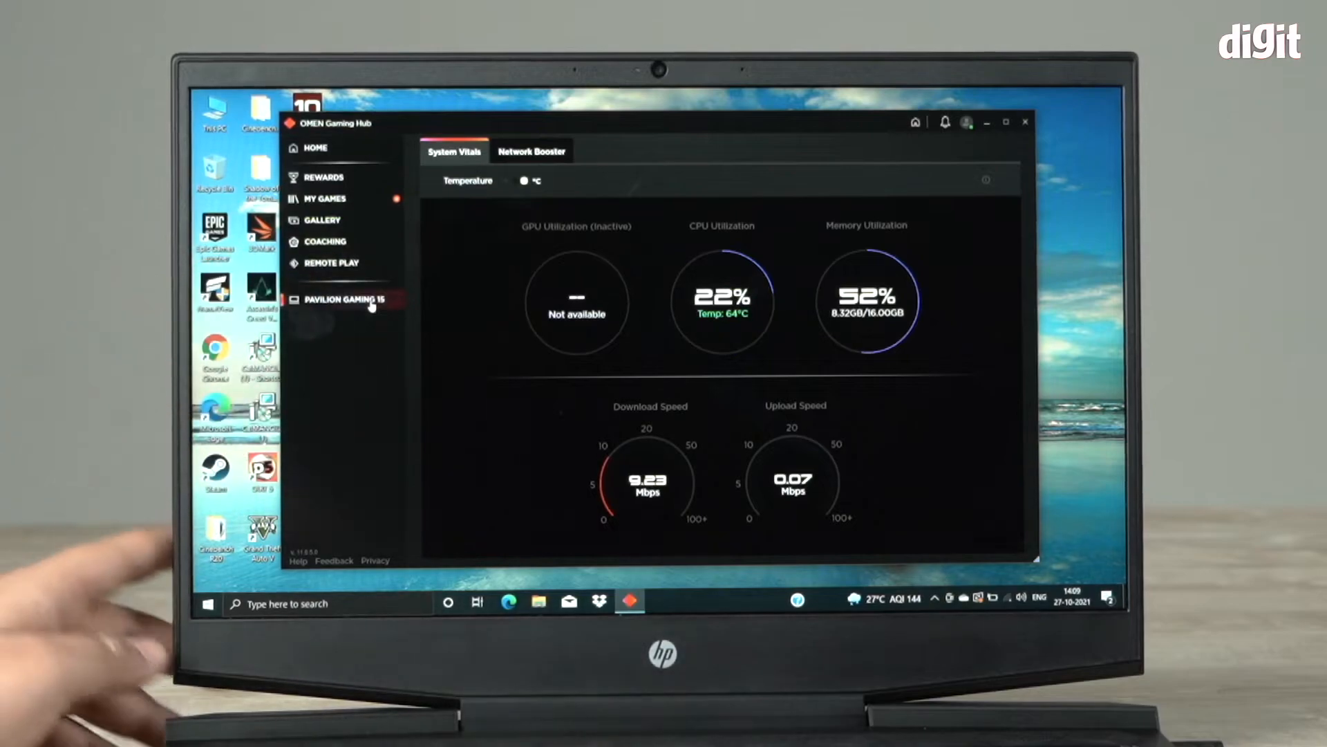
left_click(523, 180)
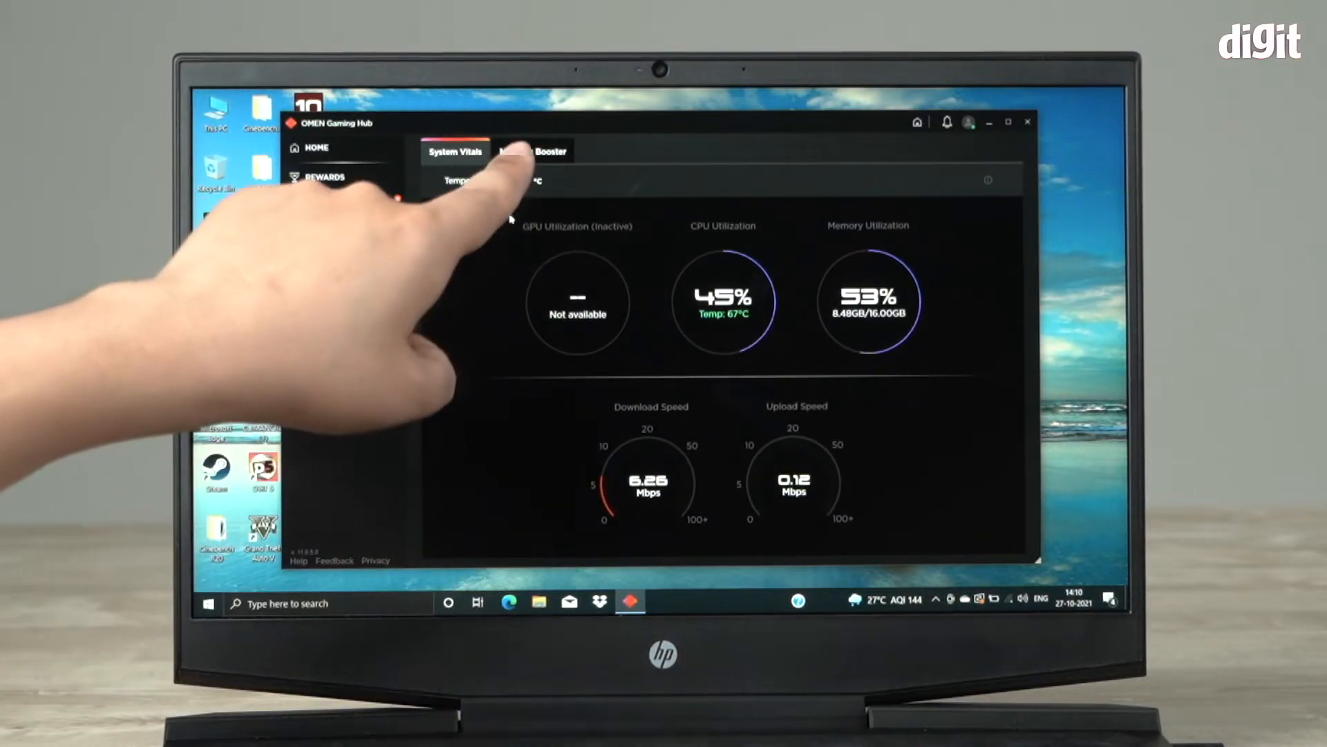
- Switch Network Booster from OFF to AUTO, dismissing the Logitech mouse notification along the way
left_click(533, 150)
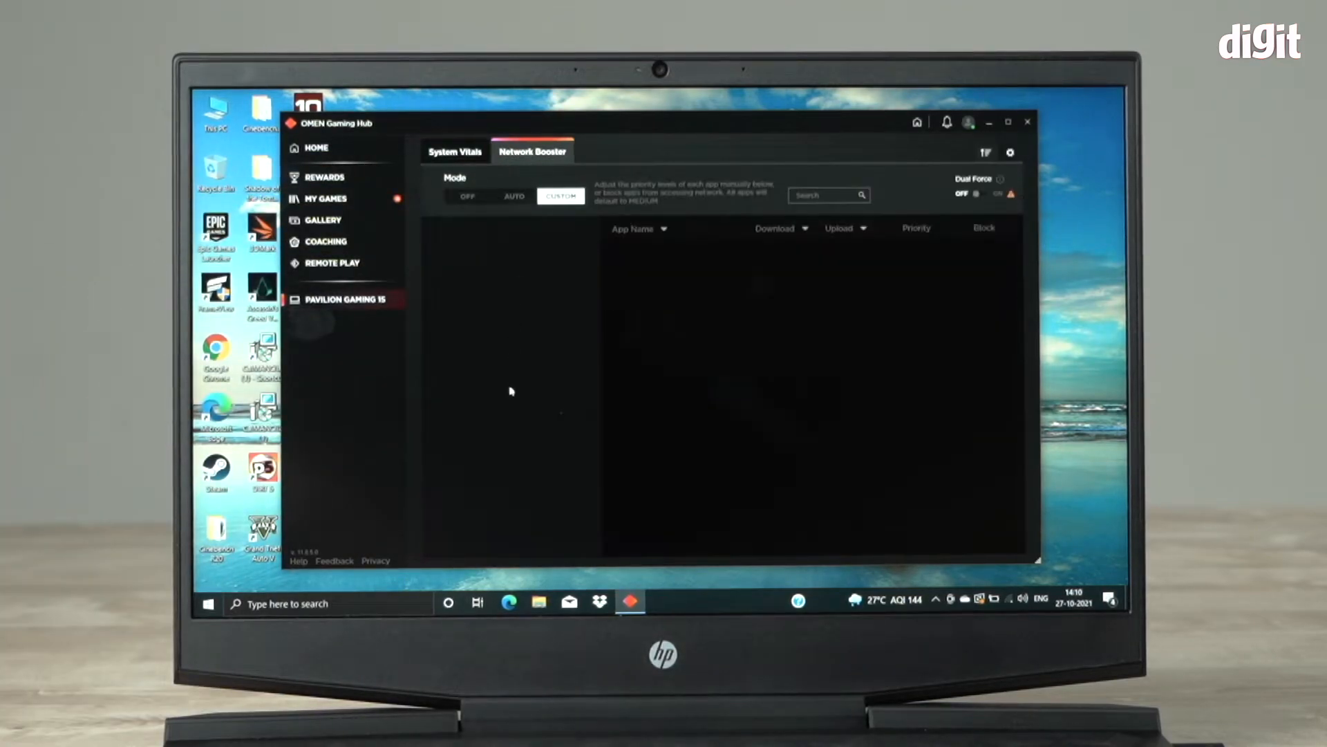
left_click(467, 197)
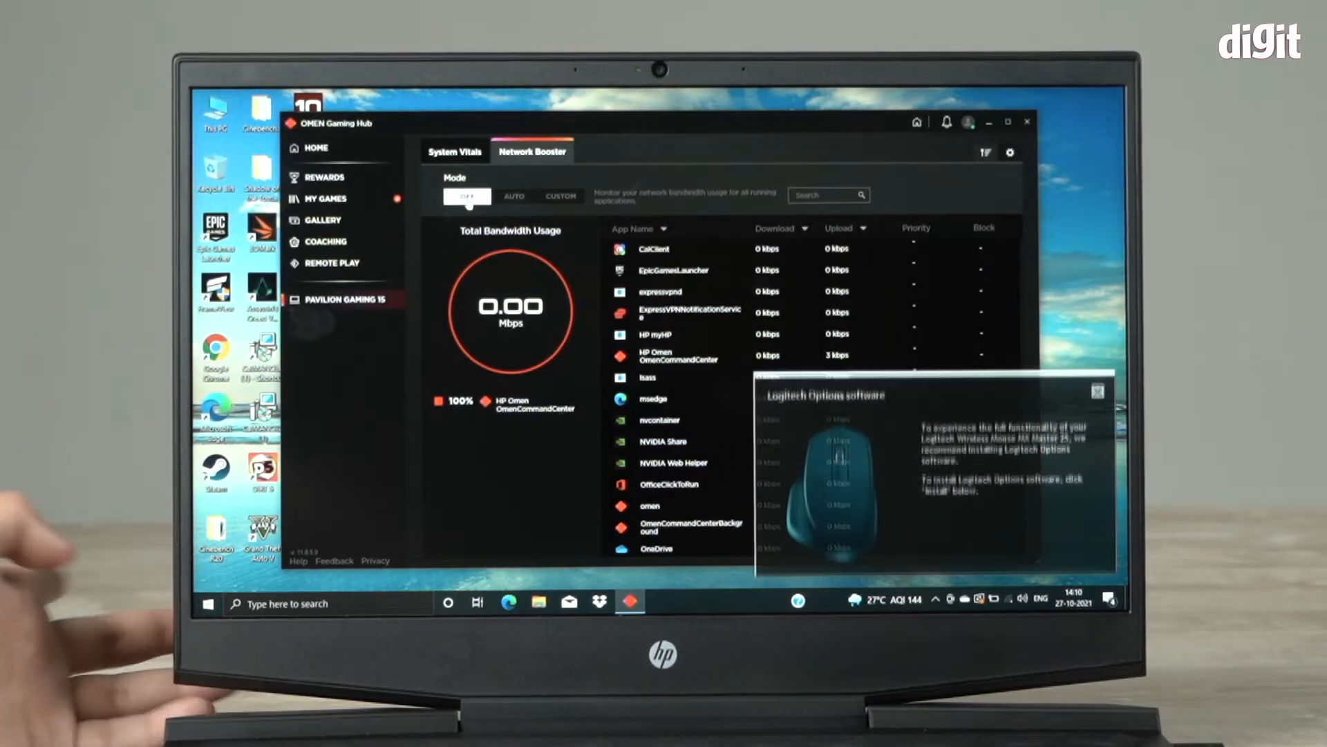
left_click(1098, 407)
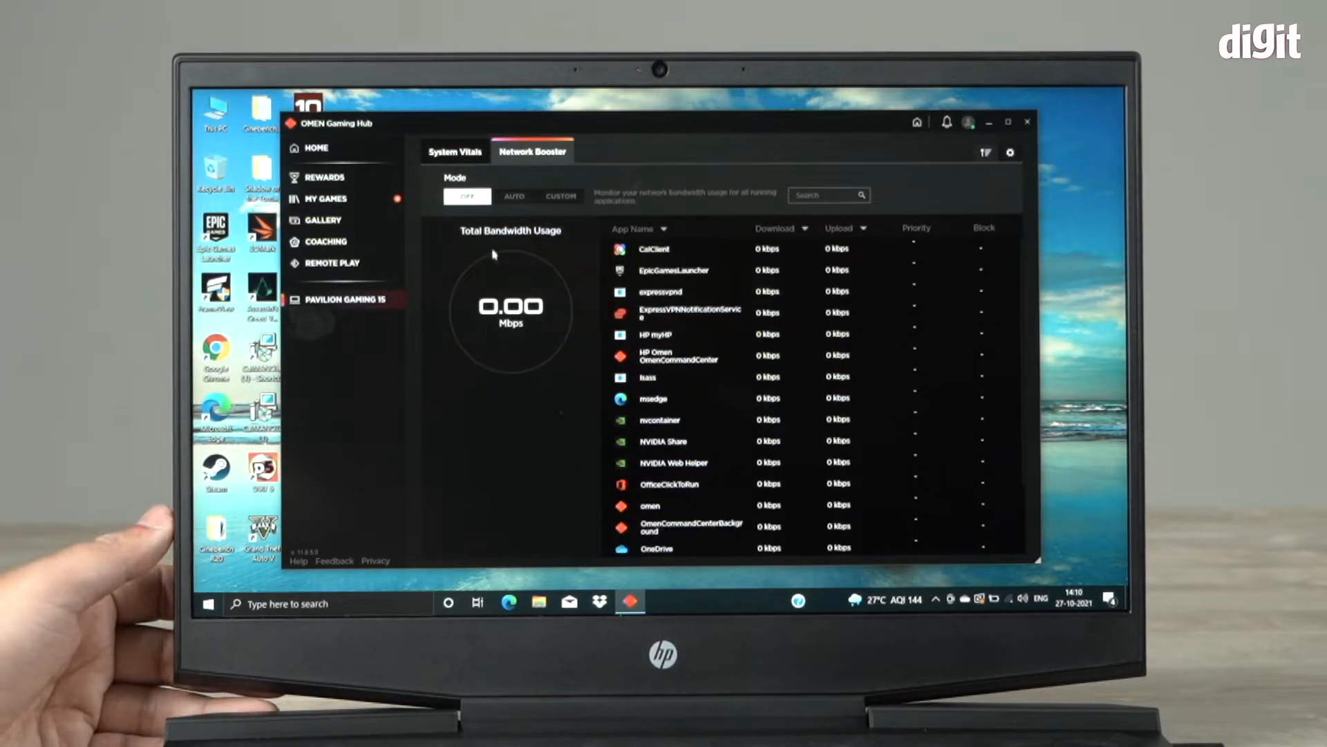
left_click(514, 197)
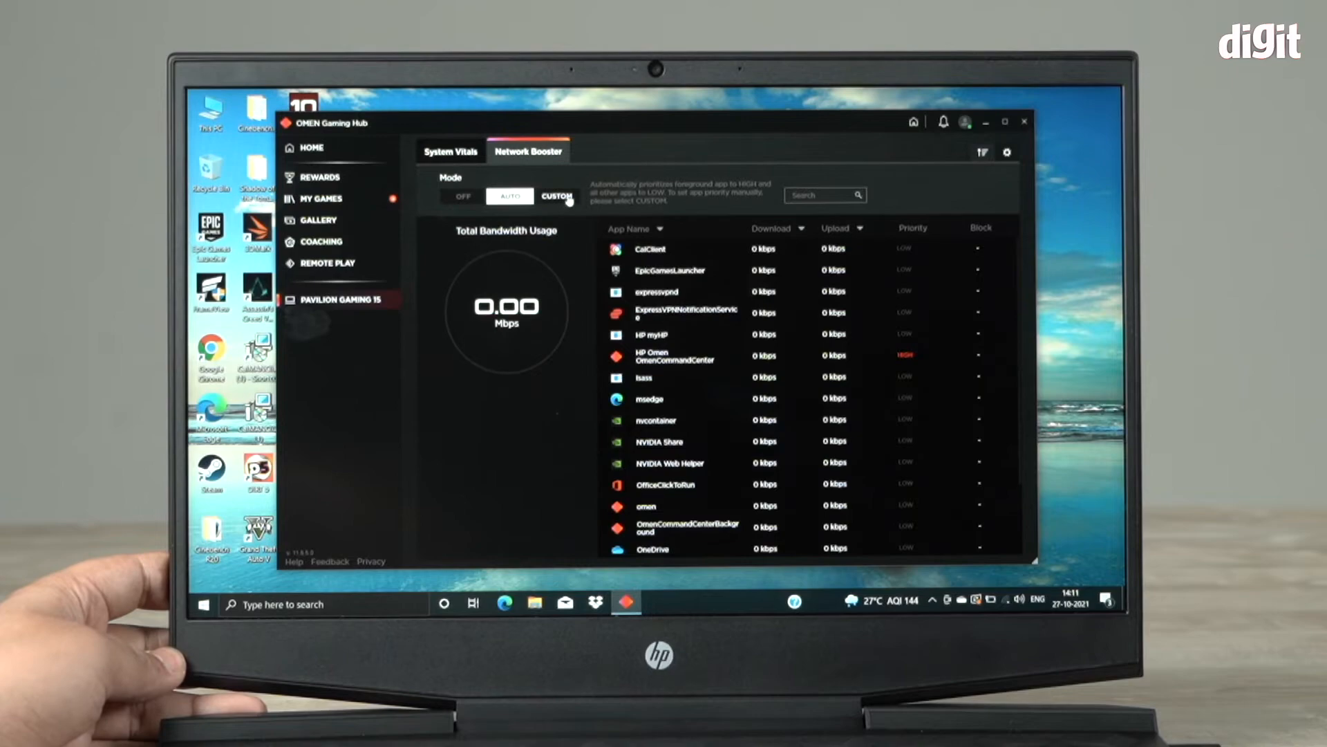
- Set Network Booster to CUSTOM and view CalClient's LOW/HIGH/MEDIUM priority choices
left_click(556, 196)
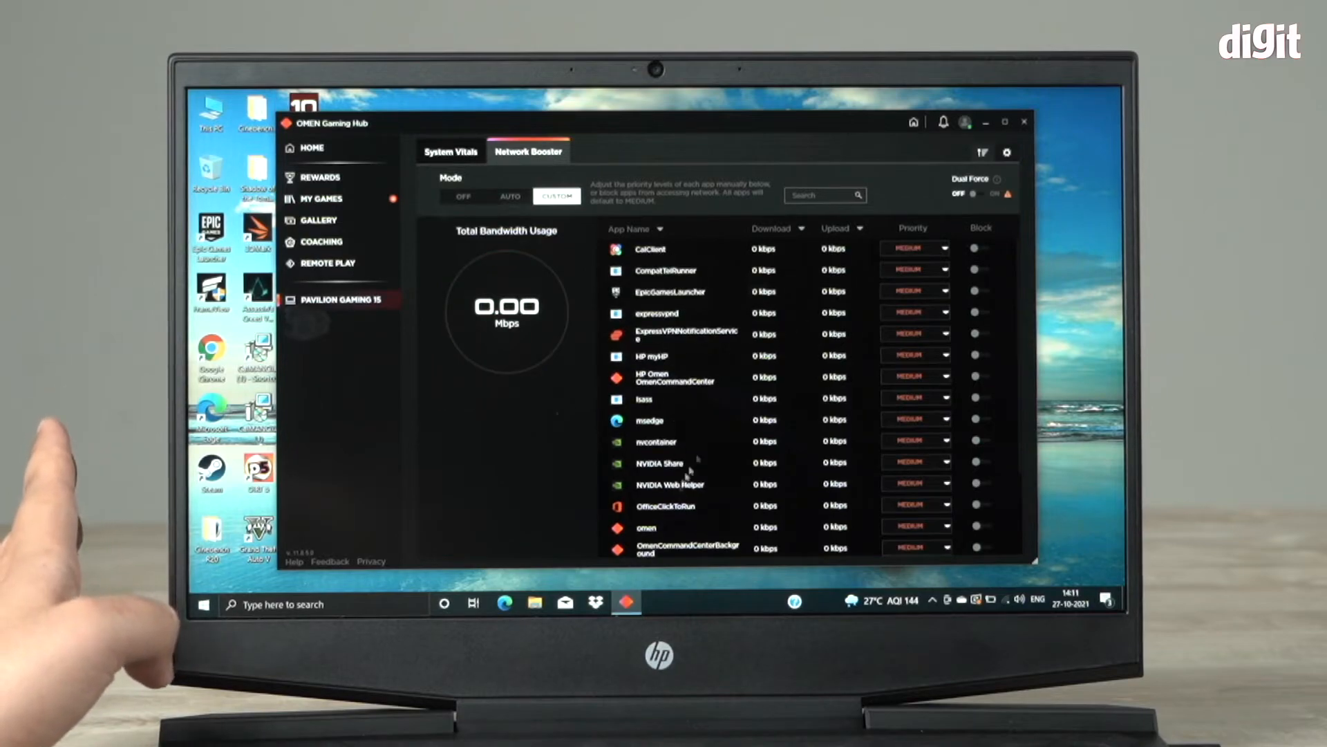
left_click(943, 249)
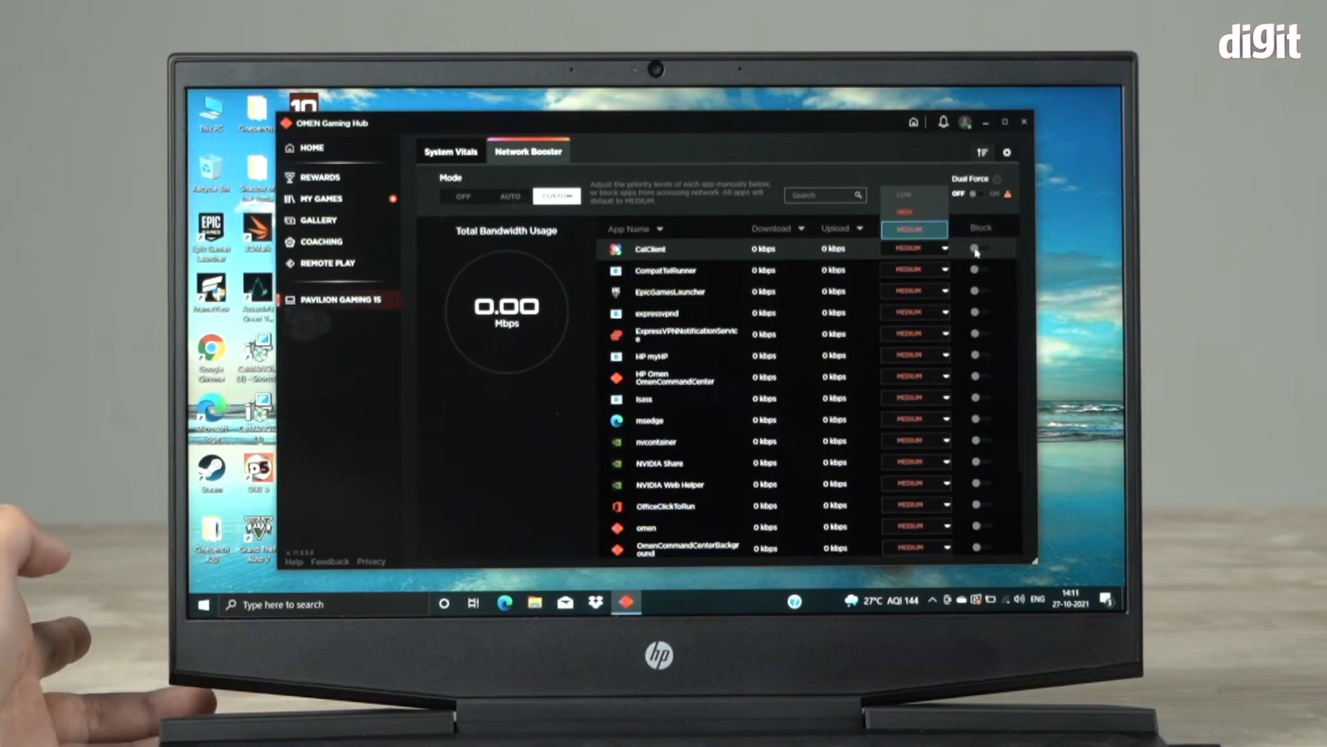
mouse_move(808, 433)
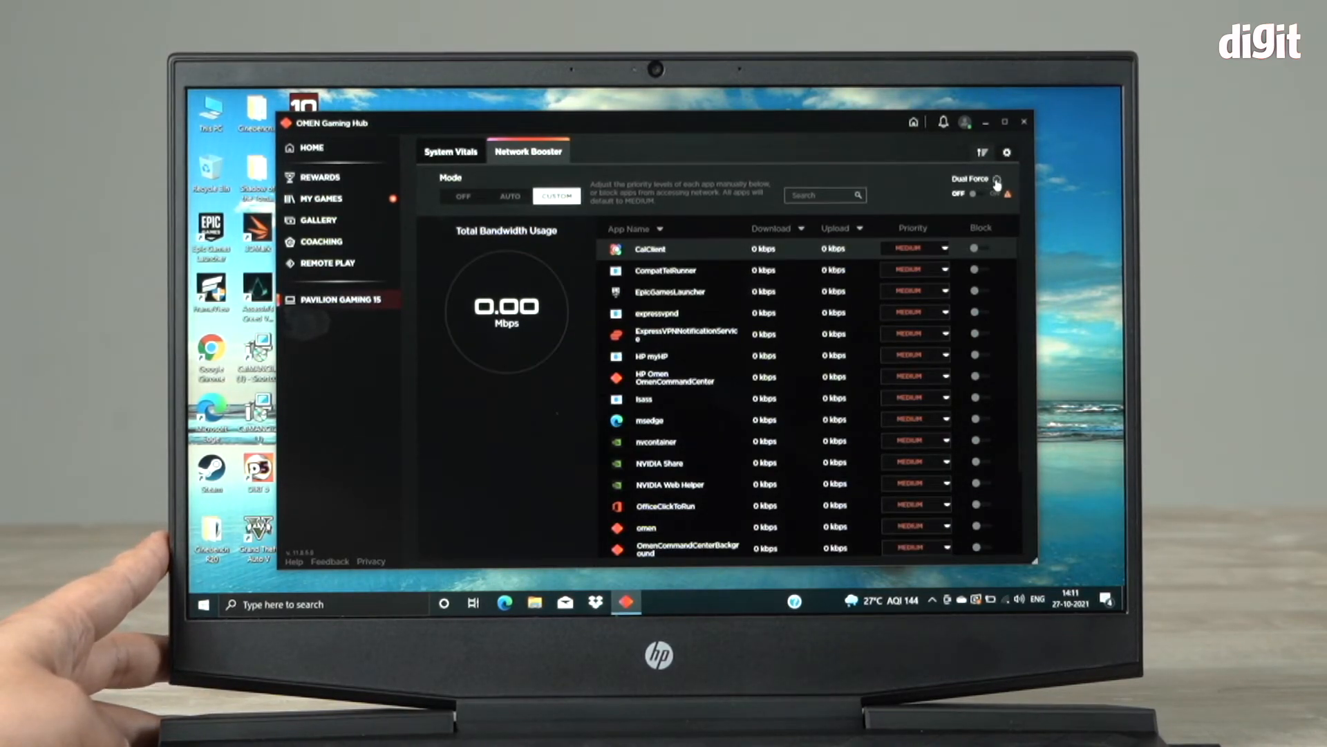
mouse_move(1001, 181)
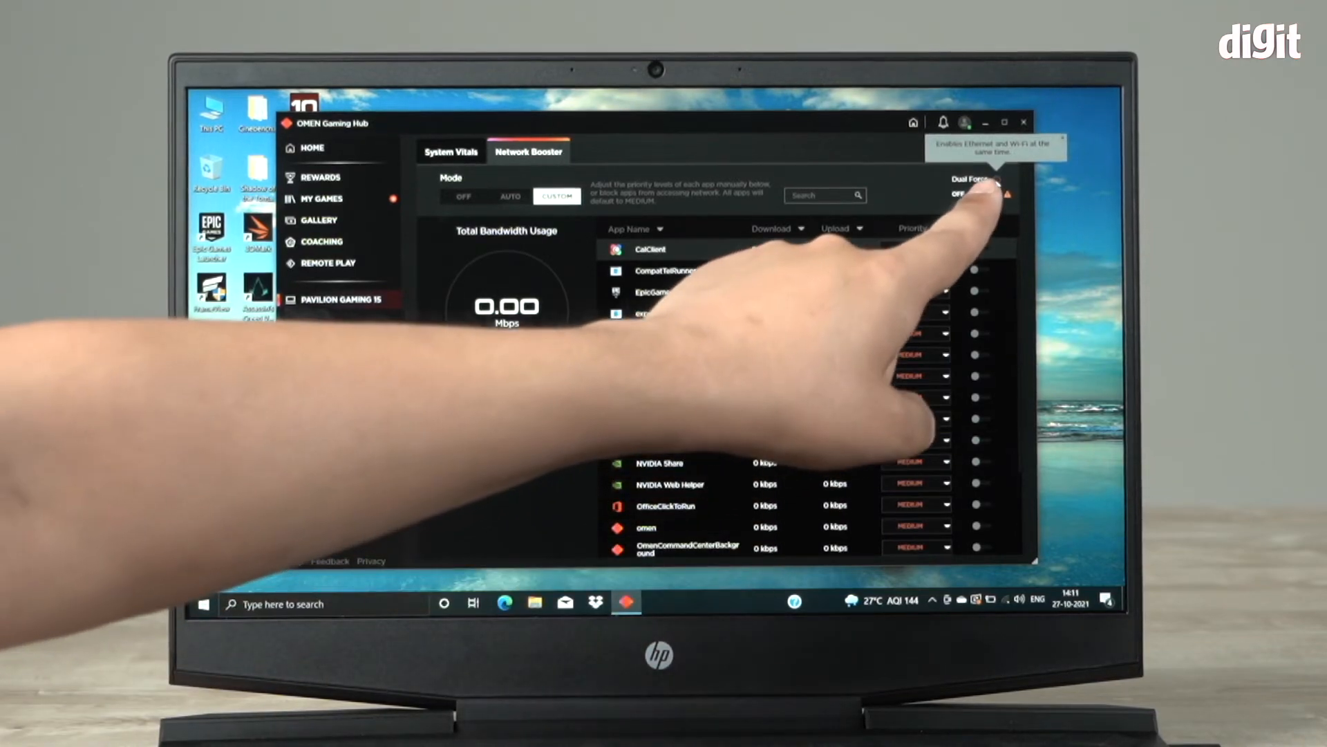